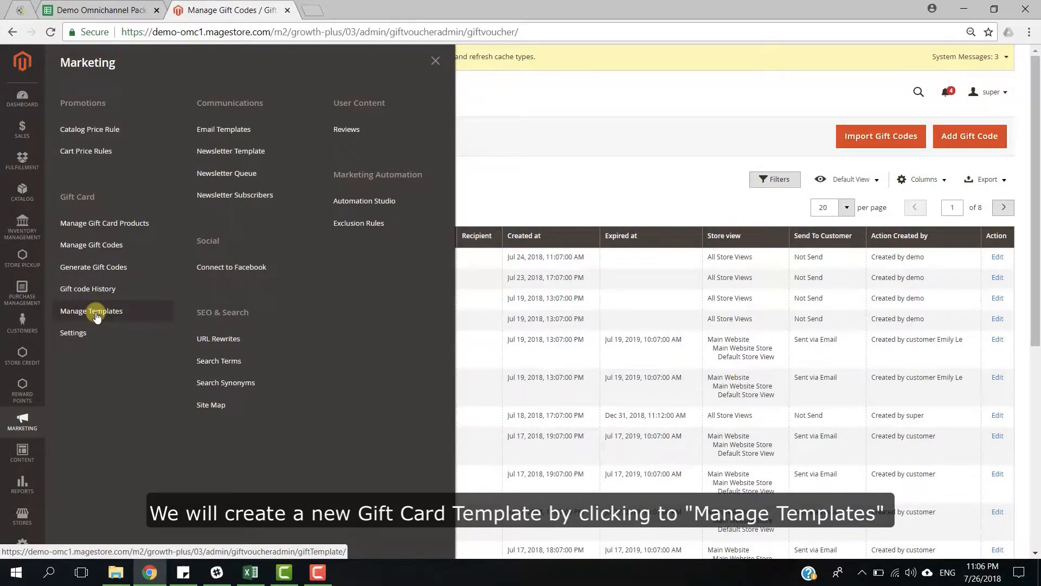
- Create a gift card template named 'A' from Manage Templates and save it as template ID 12
left_click(92, 310)
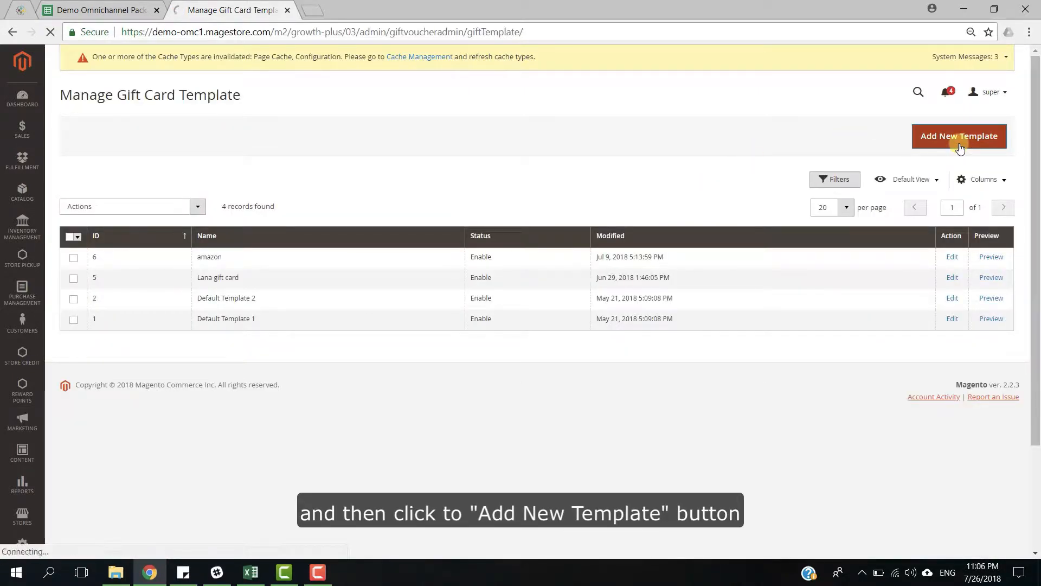
left_click(959, 137)
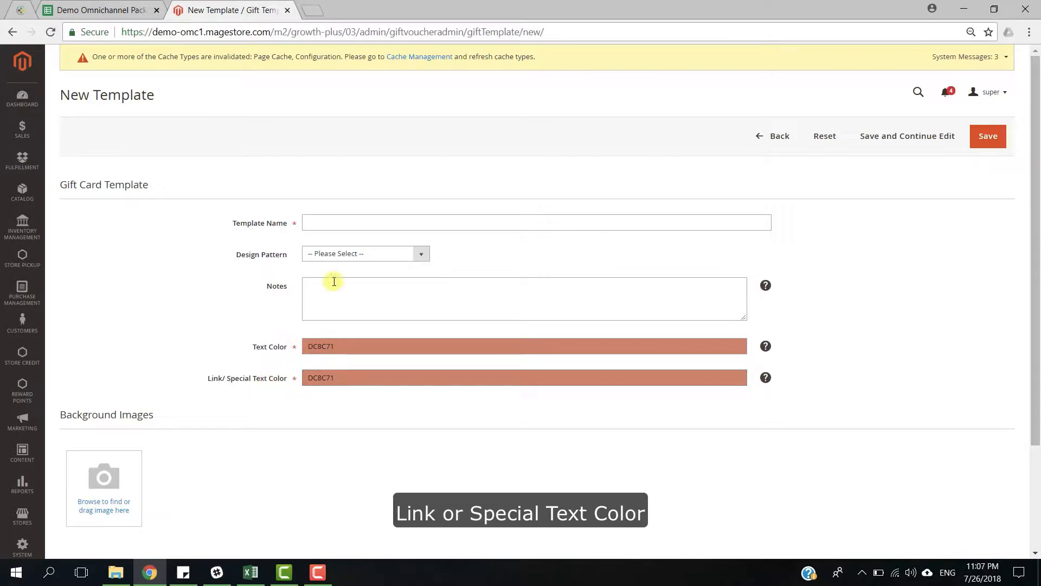
type("A")
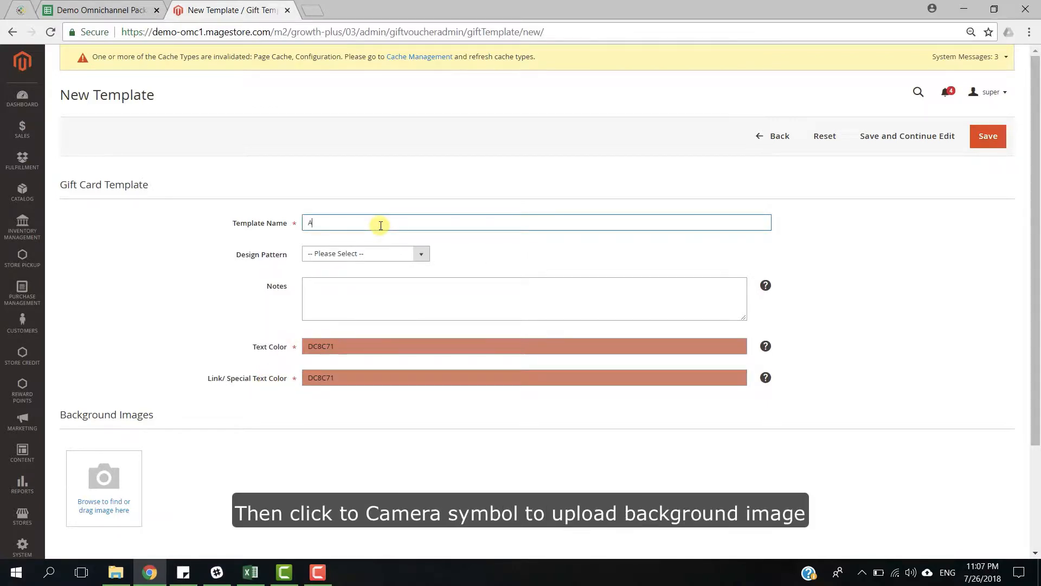
left_click(104, 477)
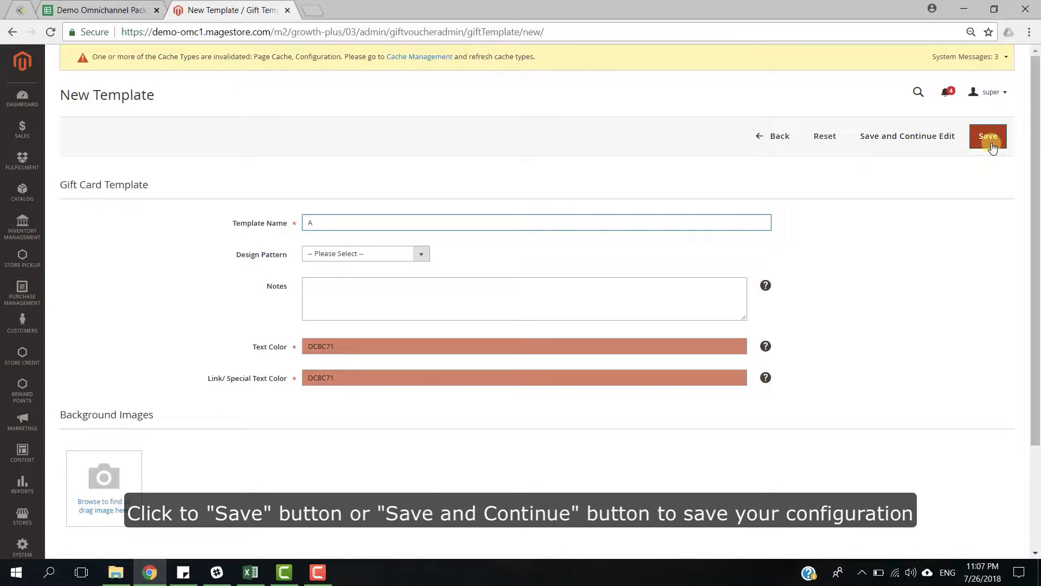
left_click(989, 140)
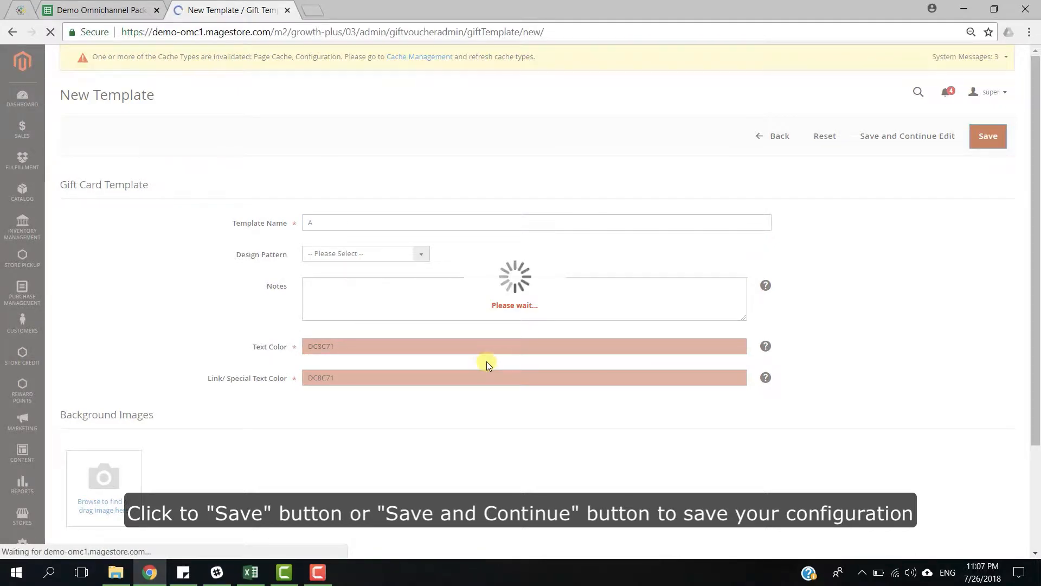
left_click(989, 136)
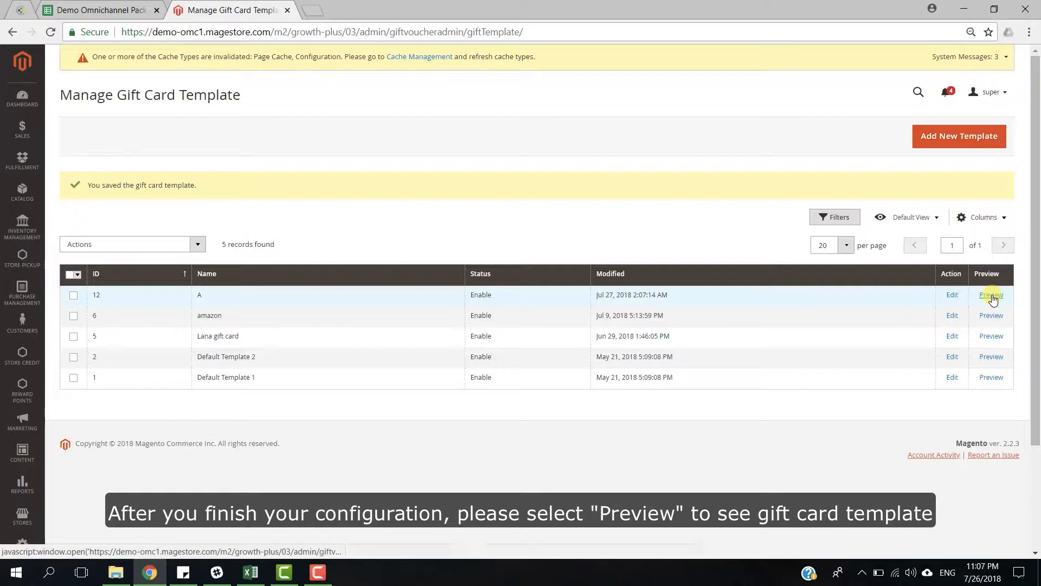
- Preview template A, then delete it via the Actions dropdown, leaving four templates
left_click(991, 295)
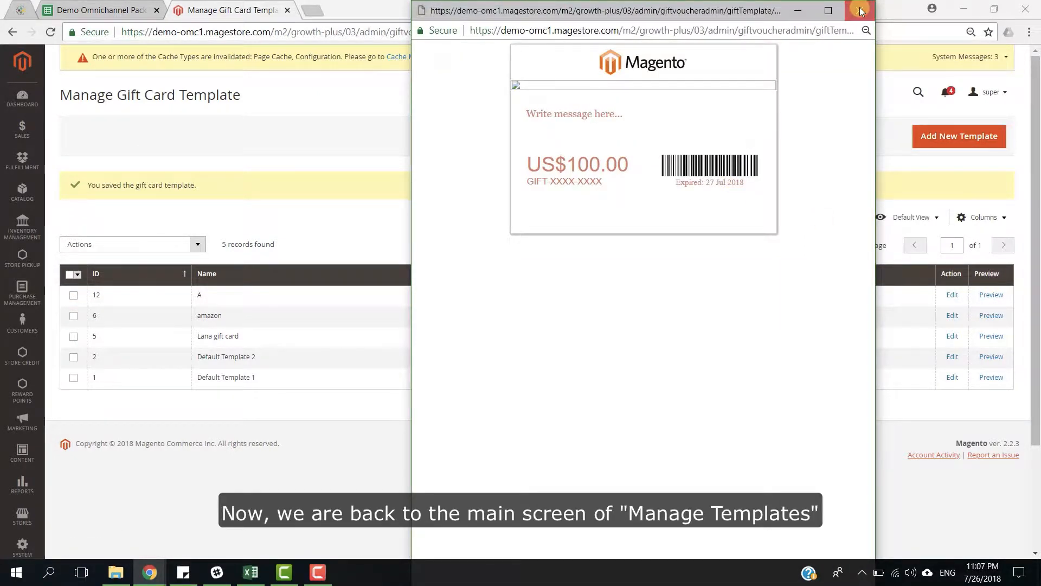
left_click(856, 11)
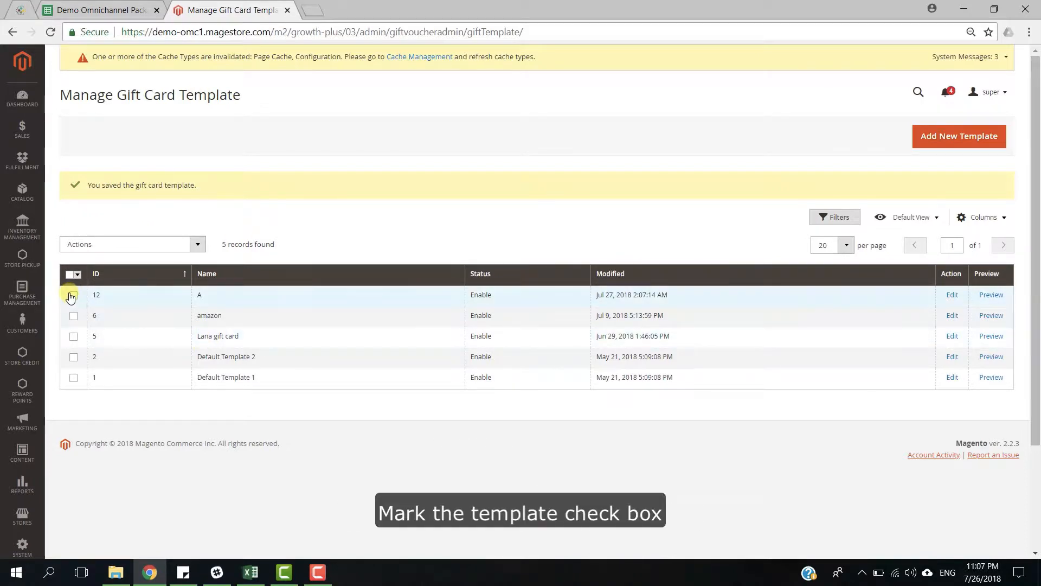
left_click(74, 295)
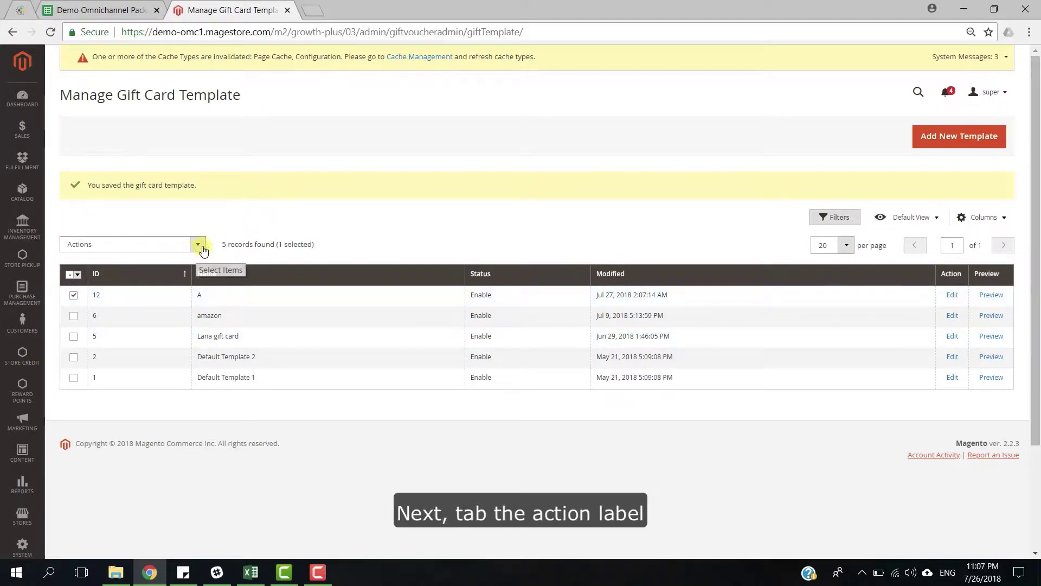
left_click(198, 244)
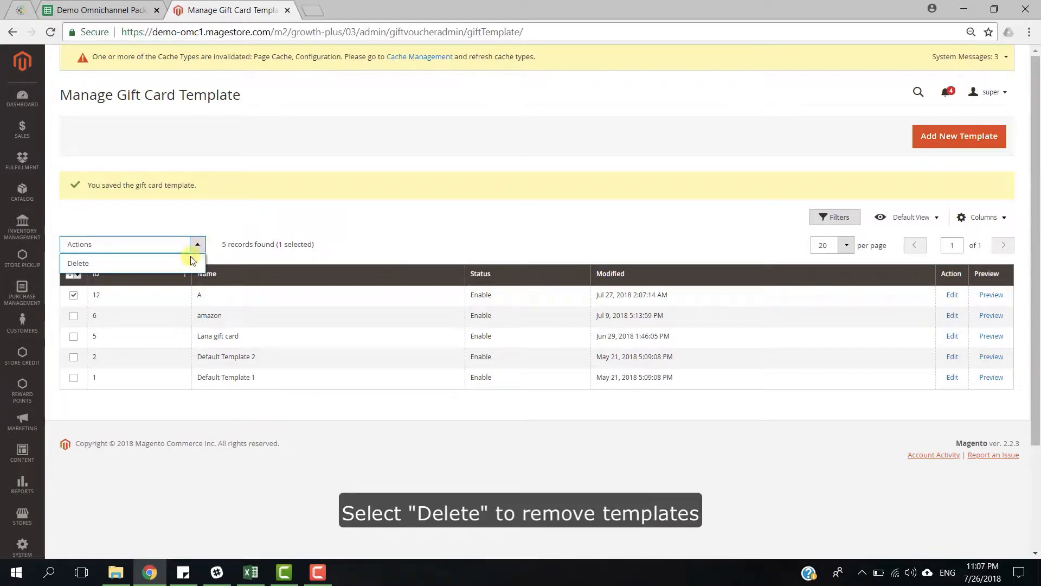
left_click(78, 263)
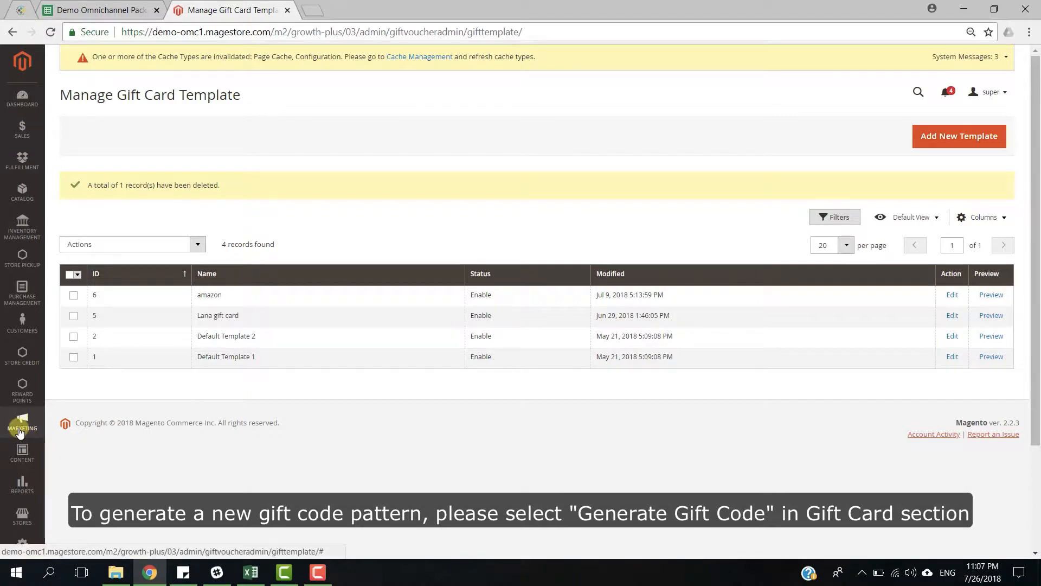
- Add gift code pattern 'A' with [A.8], value AED100.00 and quantity 100, and save it
left_click(21, 425)
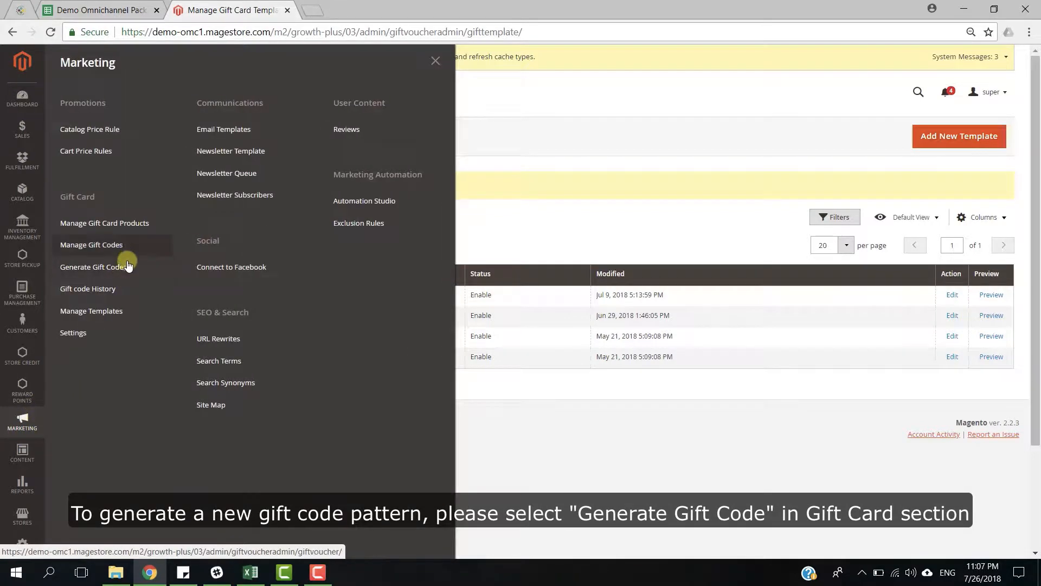
left_click(93, 267)
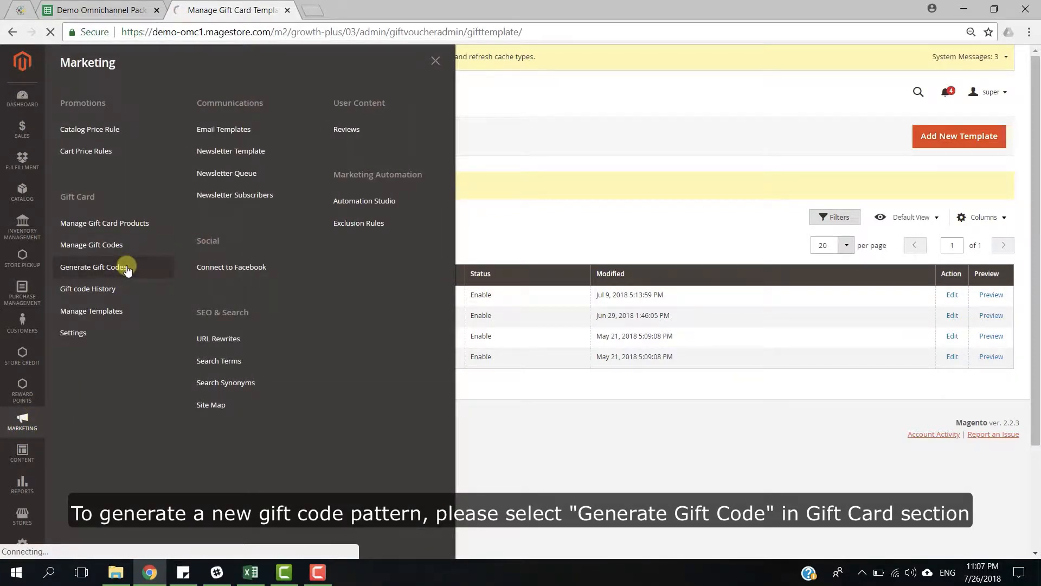
left_click(90, 267)
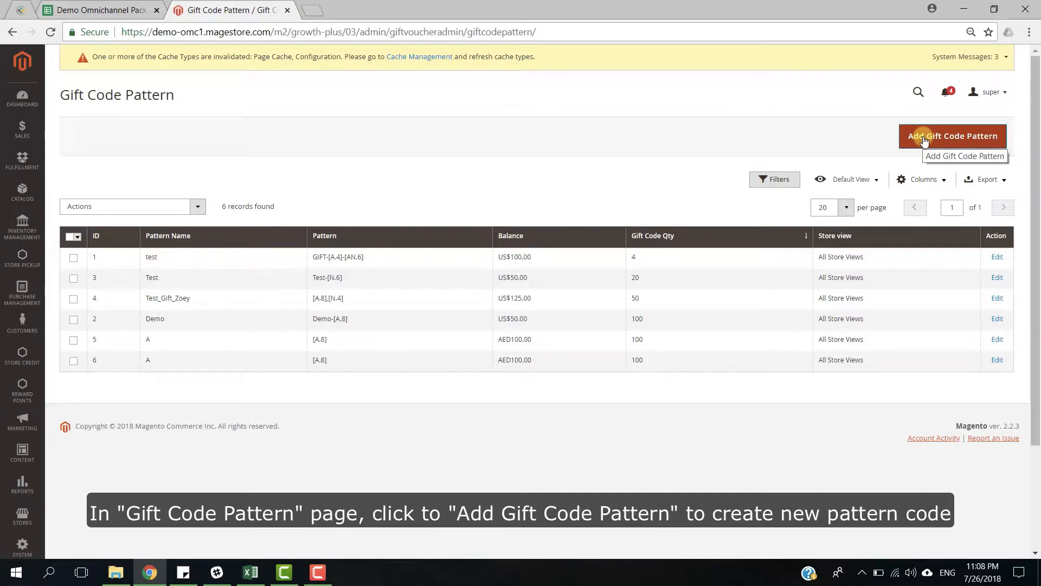
left_click(953, 135)
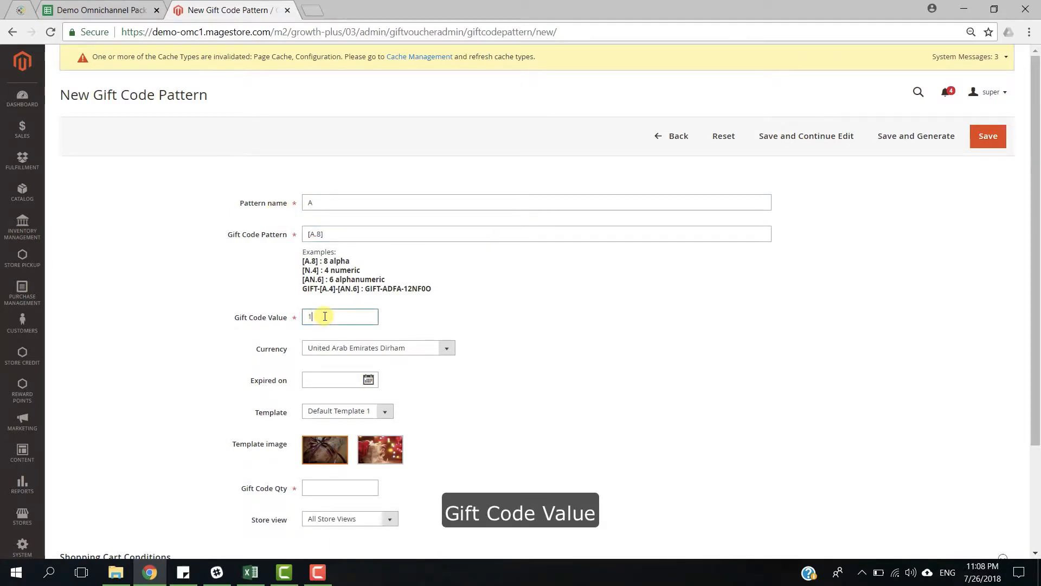
type("00")
left_click(340, 487)
type("100")
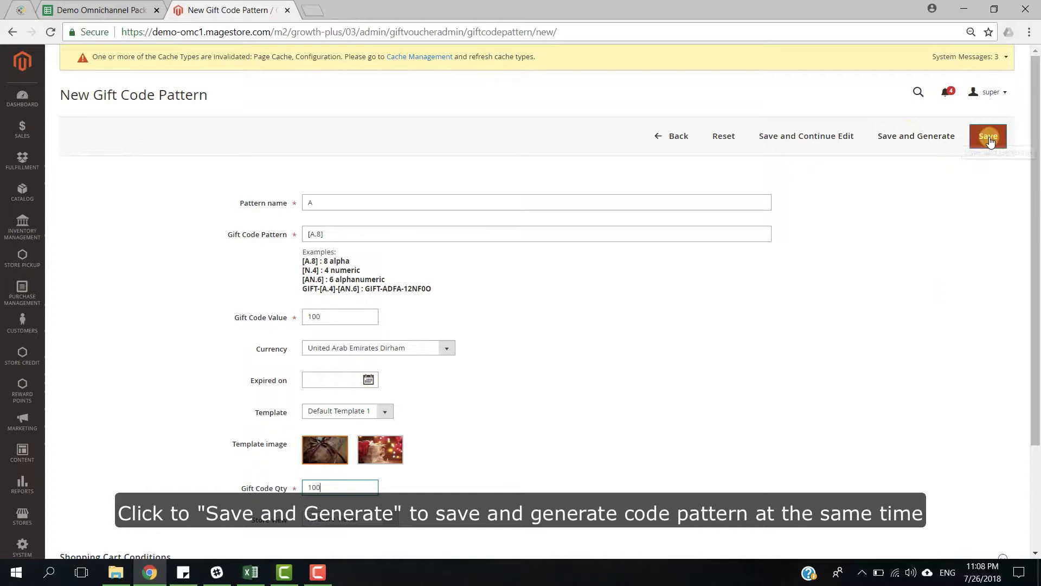
left_click(987, 135)
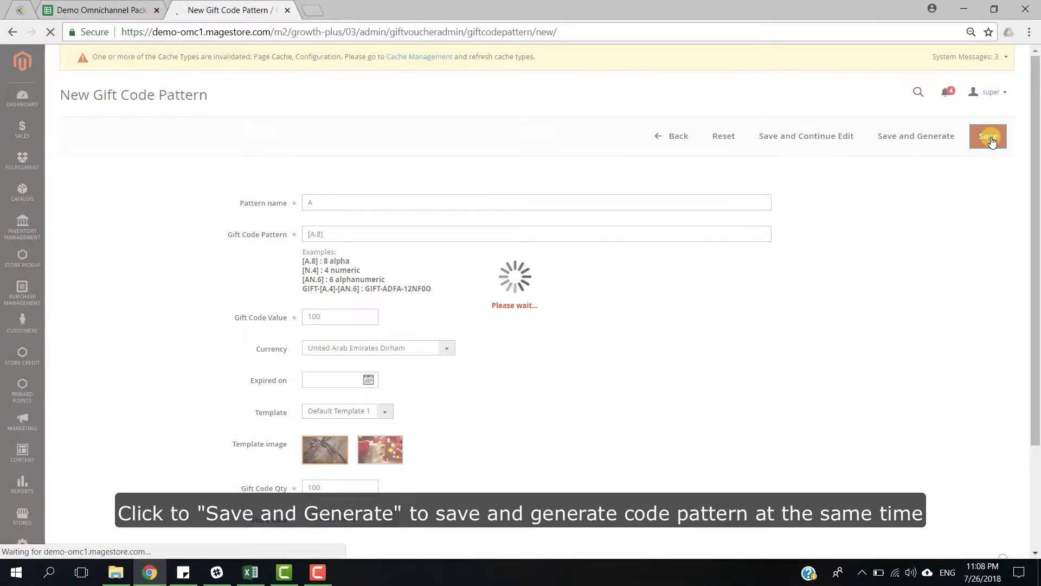
left_click(987, 136)
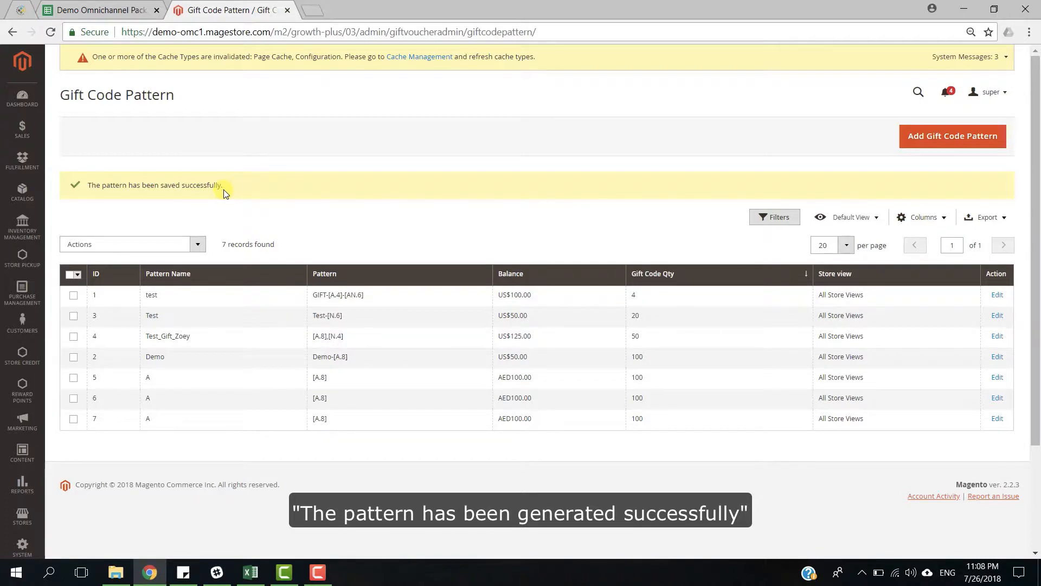
mouse_move(221, 439)
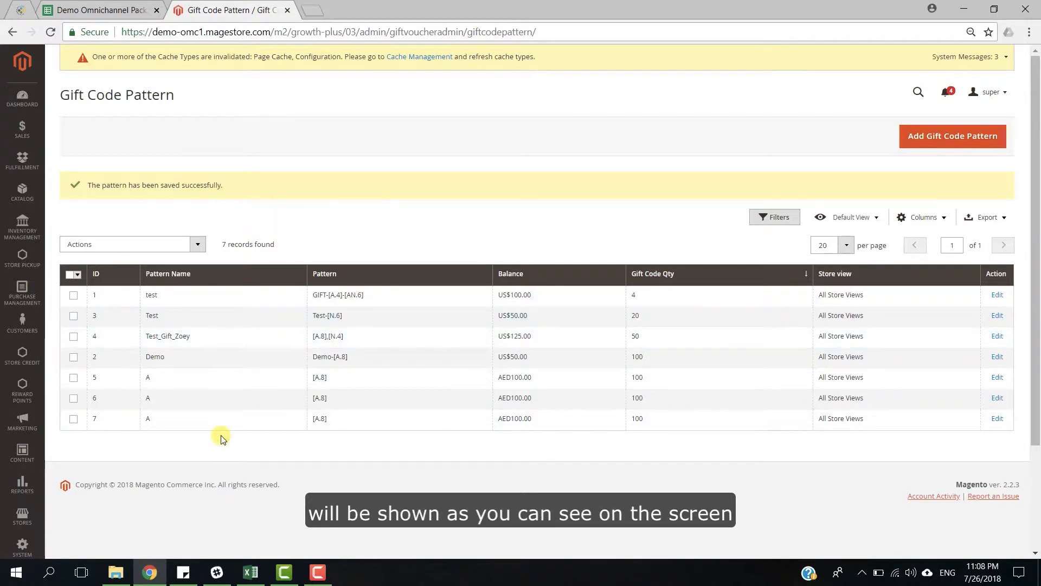
- Visit Import Gift Code, cancel the file picker without importing, and return to the 142-record gift code list
left_click(22, 420)
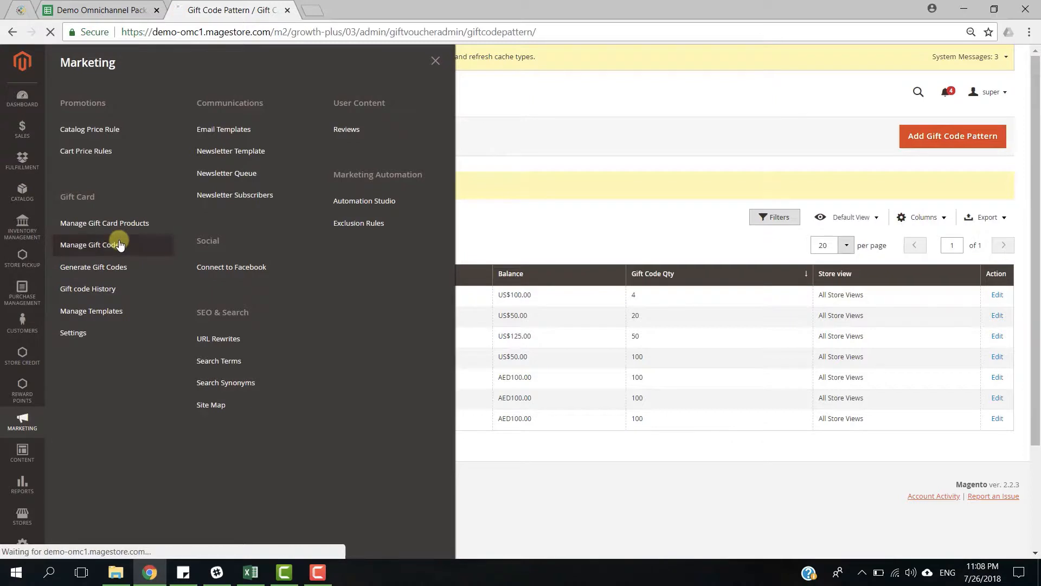
left_click(97, 245)
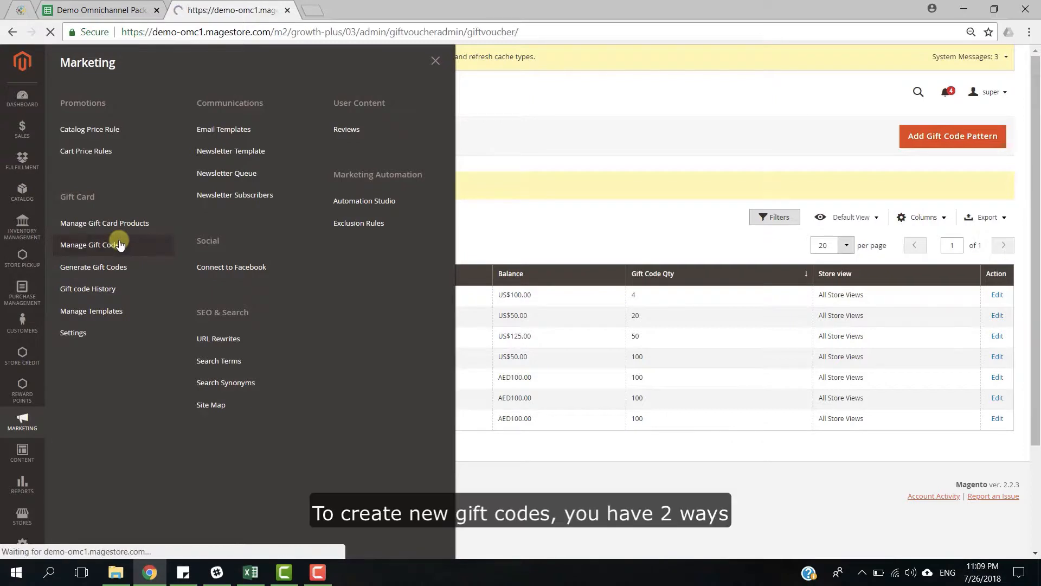
left_click(93, 245)
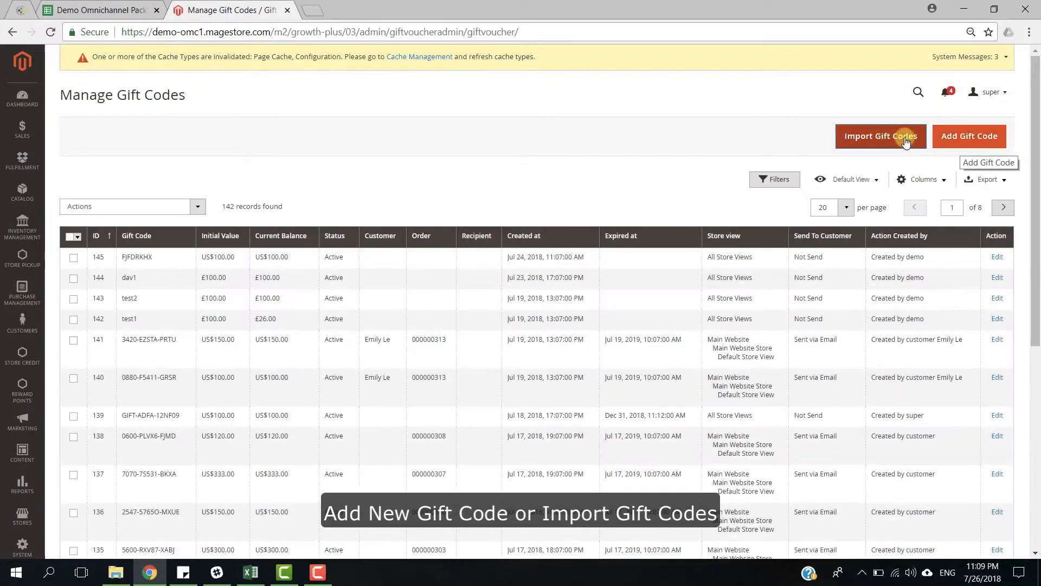
left_click(881, 137)
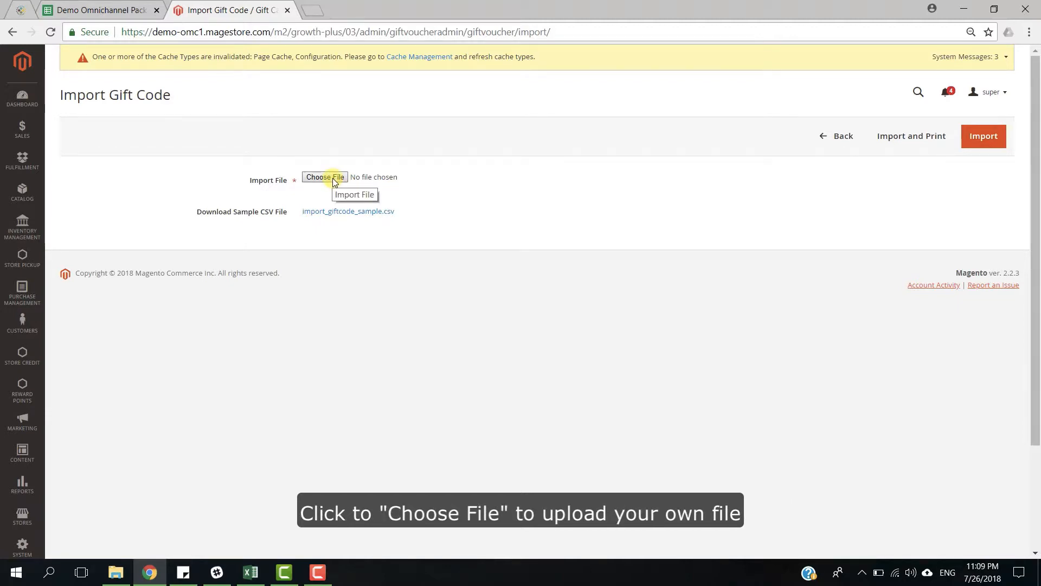
left_click(325, 177)
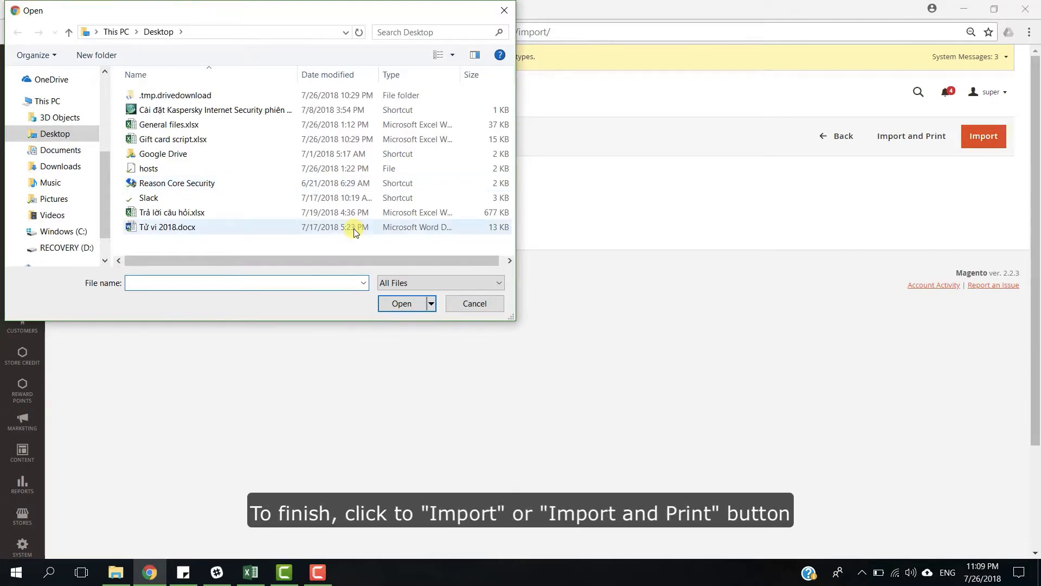
left_click(475, 304)
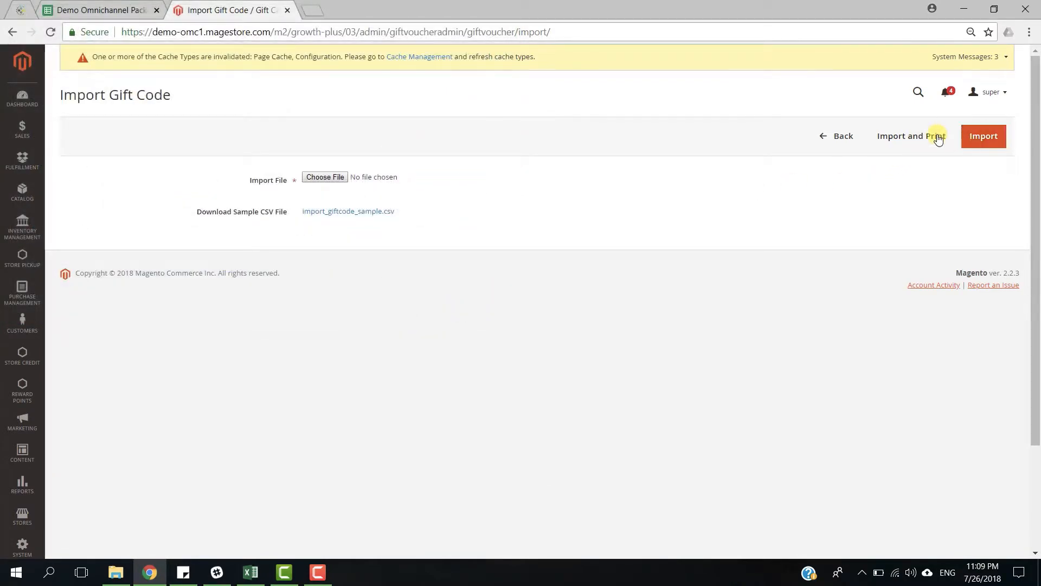
left_click(837, 135)
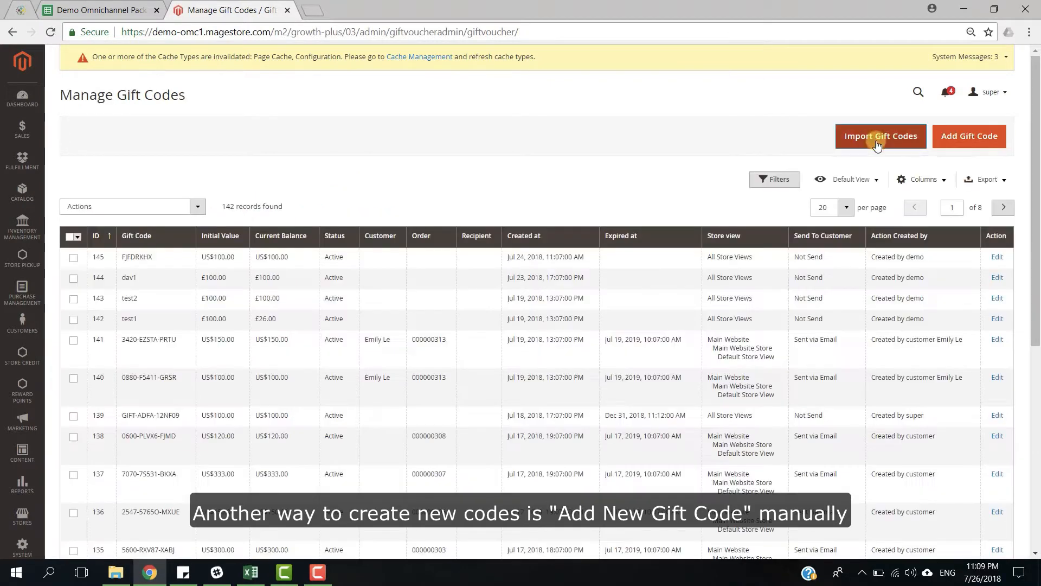
- Start a new gift code with status Active and review the Save split-button options
left_click(969, 137)
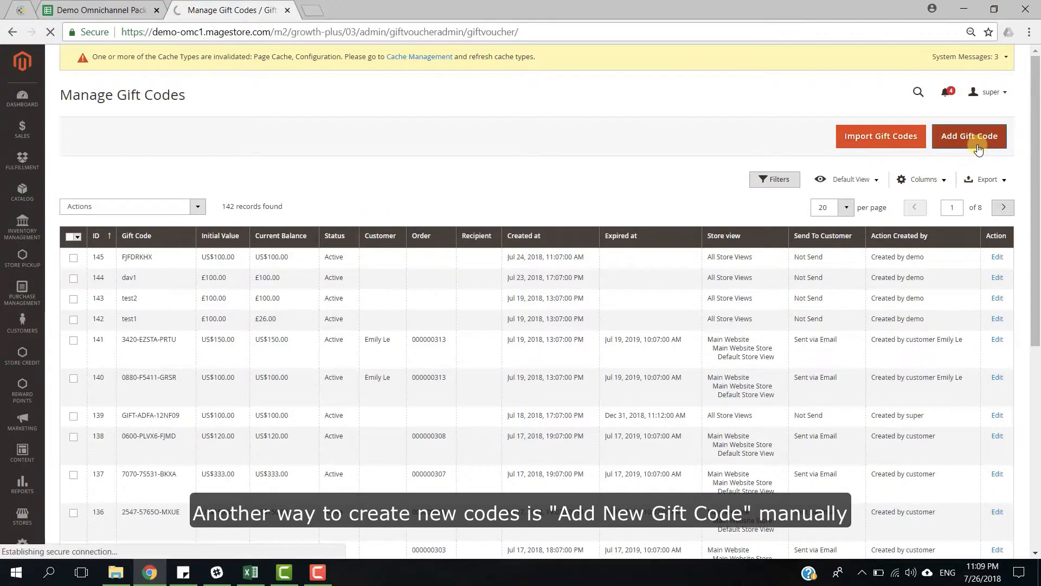
left_click(970, 137)
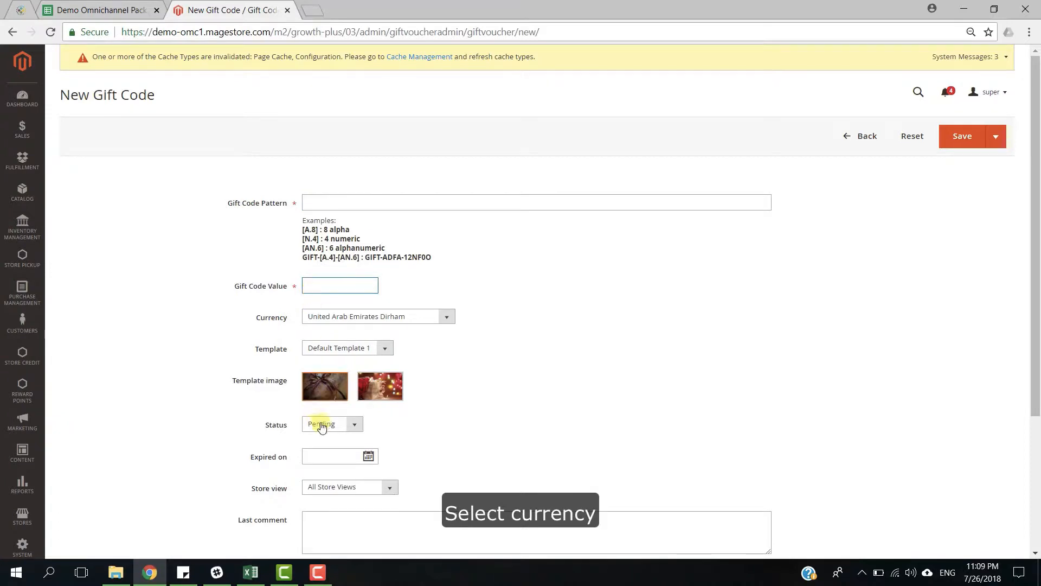
mouse_move(344, 356)
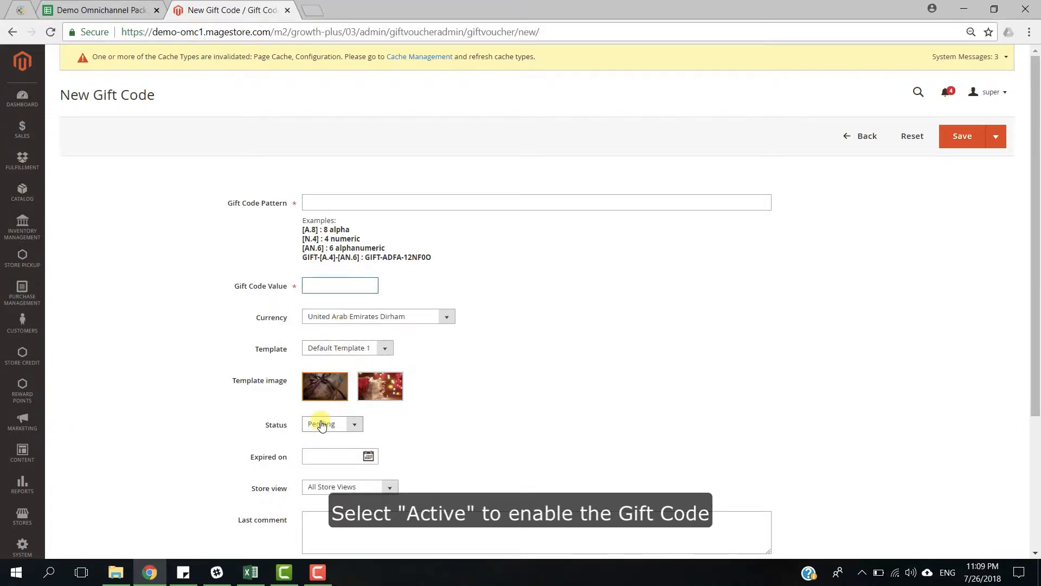
left_click(332, 423)
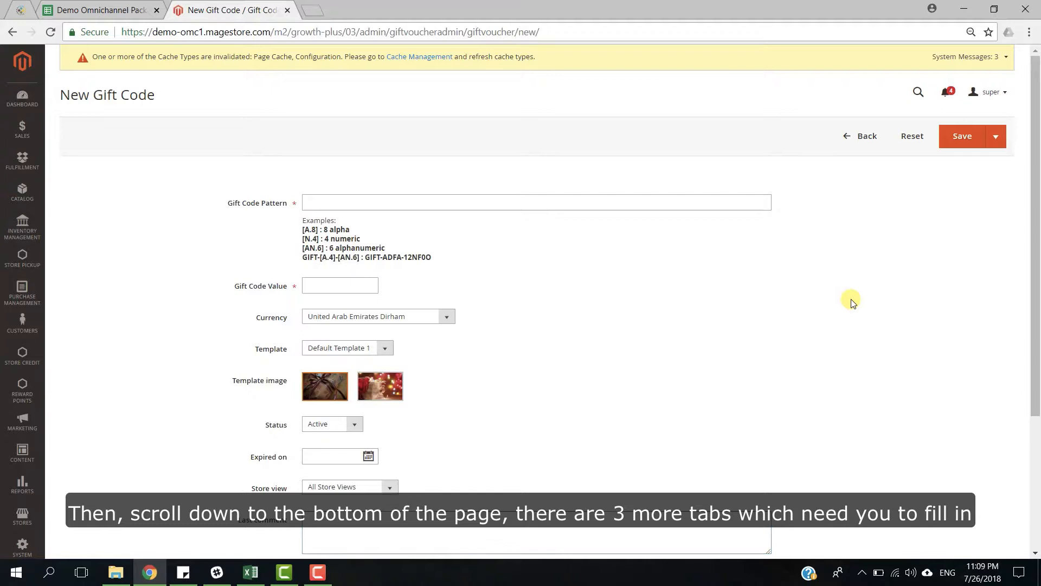
scroll("down", 3)
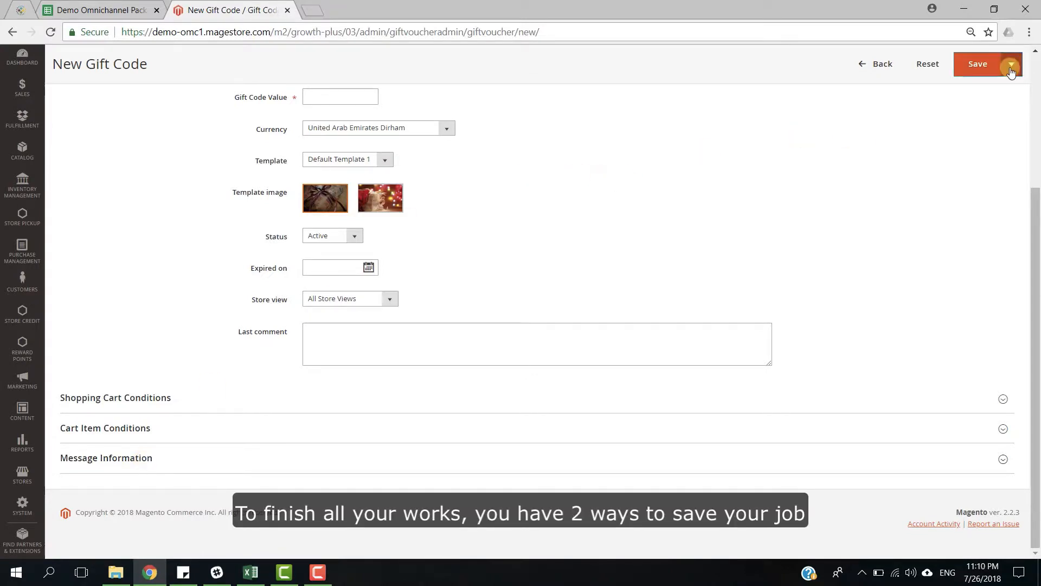
left_click(1011, 62)
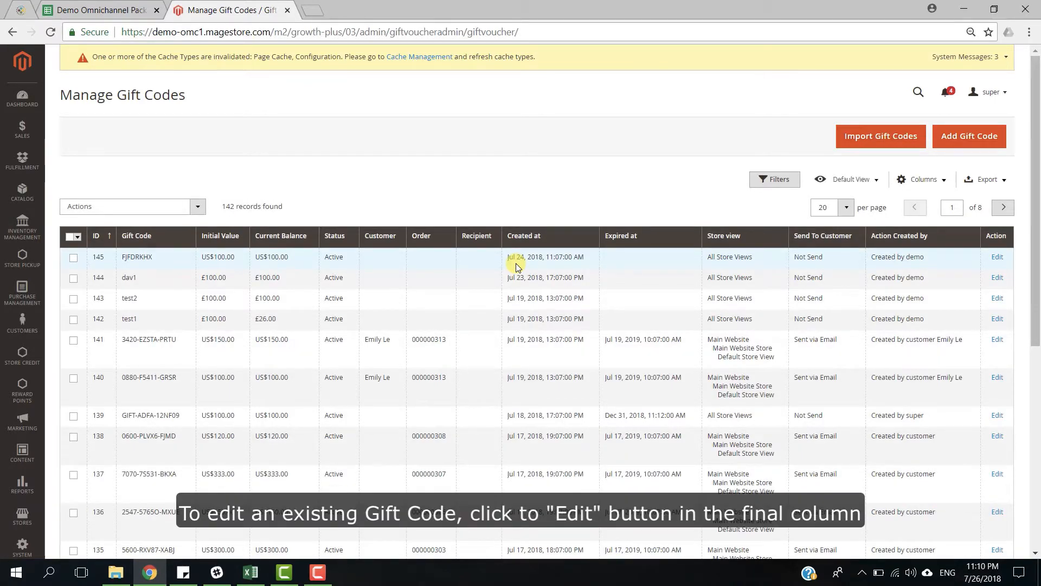
mouse_move(981, 253)
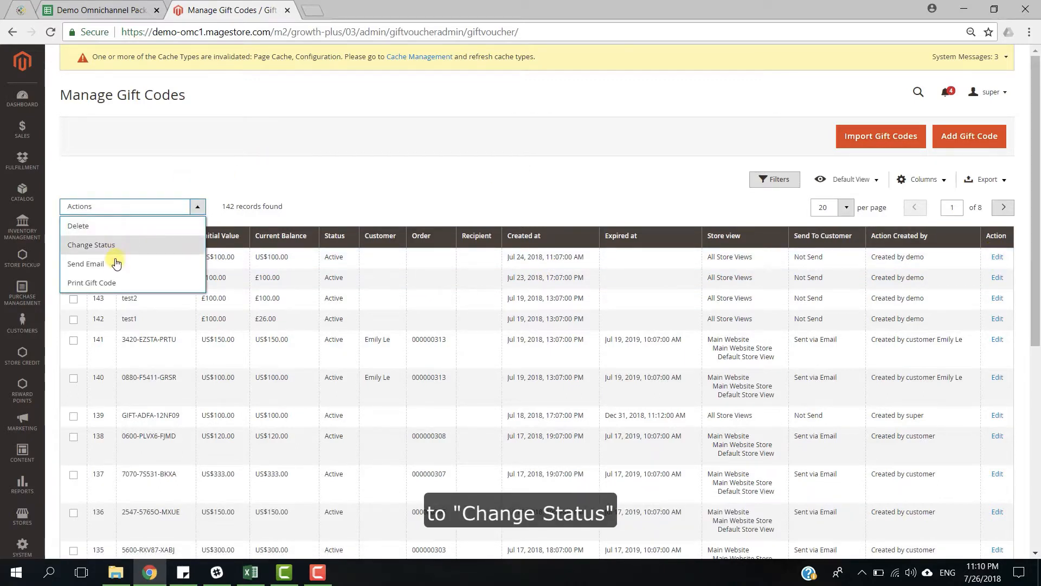
mouse_move(278, 180)
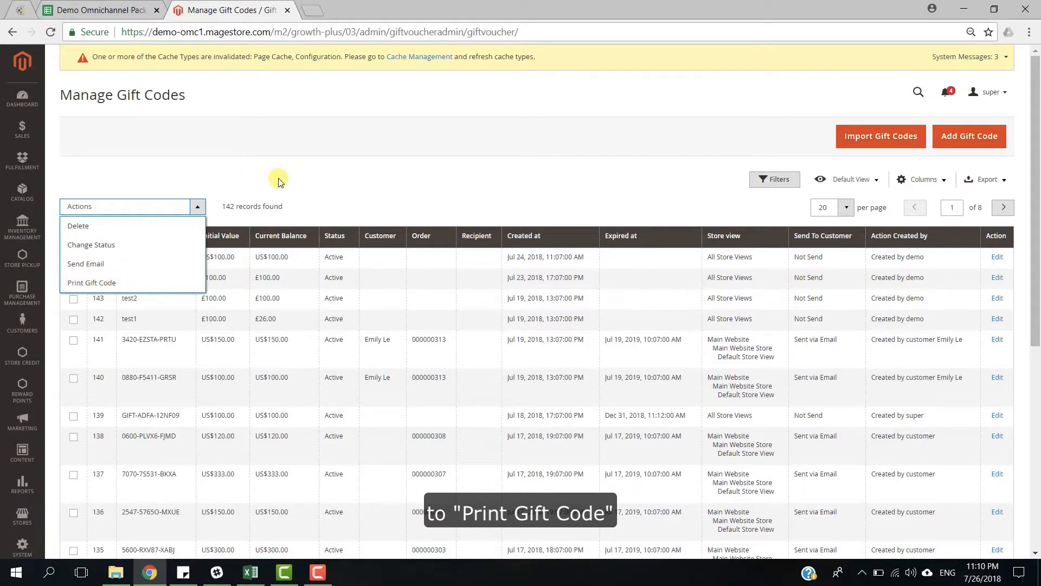
- Tick gift code FJFDRKHX for a bulk action, then go to the Gift Card Product Manager via Marketing
left_click(73, 258)
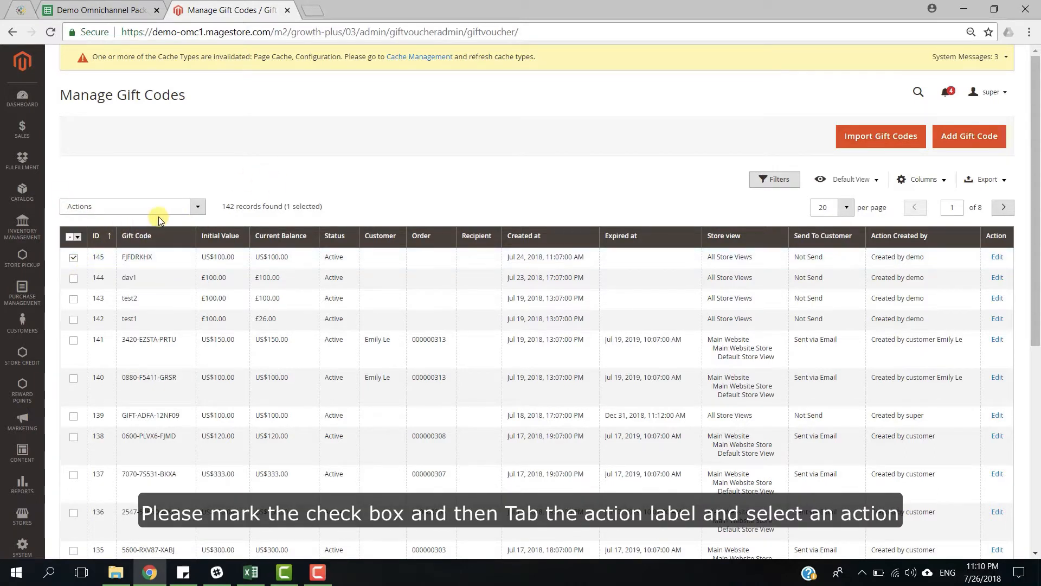
mouse_move(168, 219)
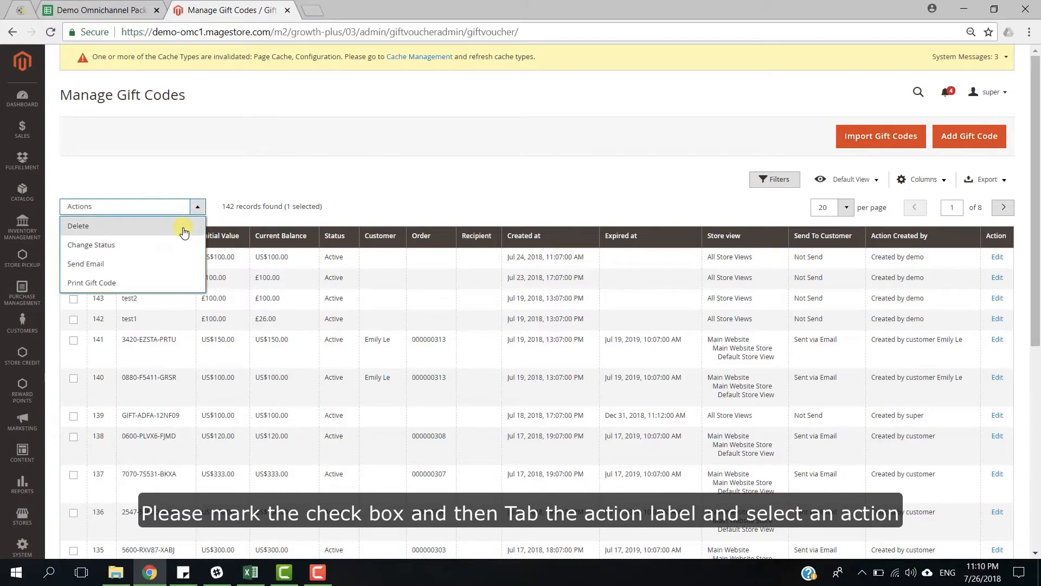
left_click(22, 418)
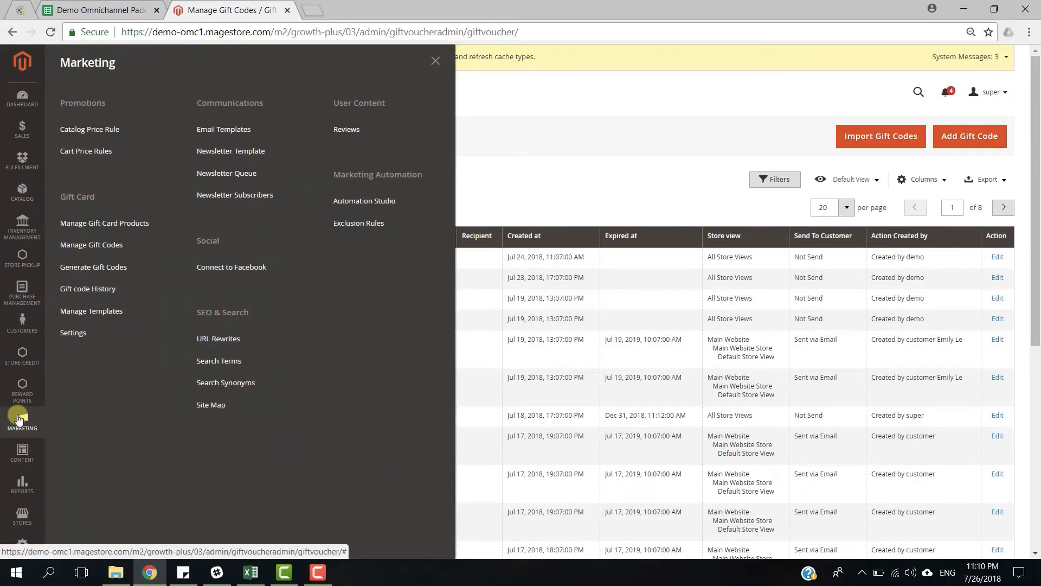
left_click(104, 224)
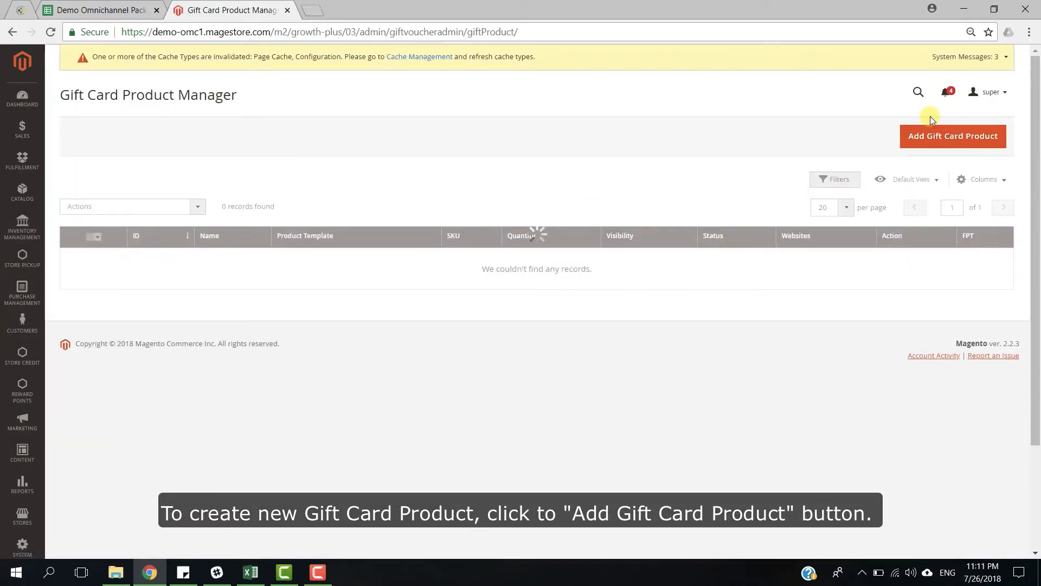
- Review the Add Gift Card Product form, then tick Test Physical Giftcard (2049) in the seven-product list
left_click(953, 137)
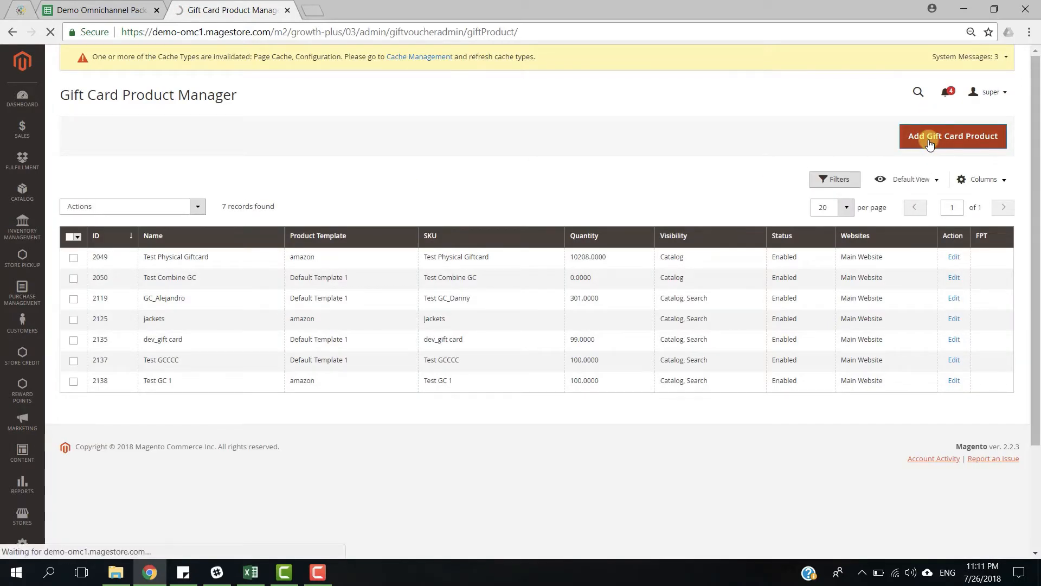
left_click(952, 136)
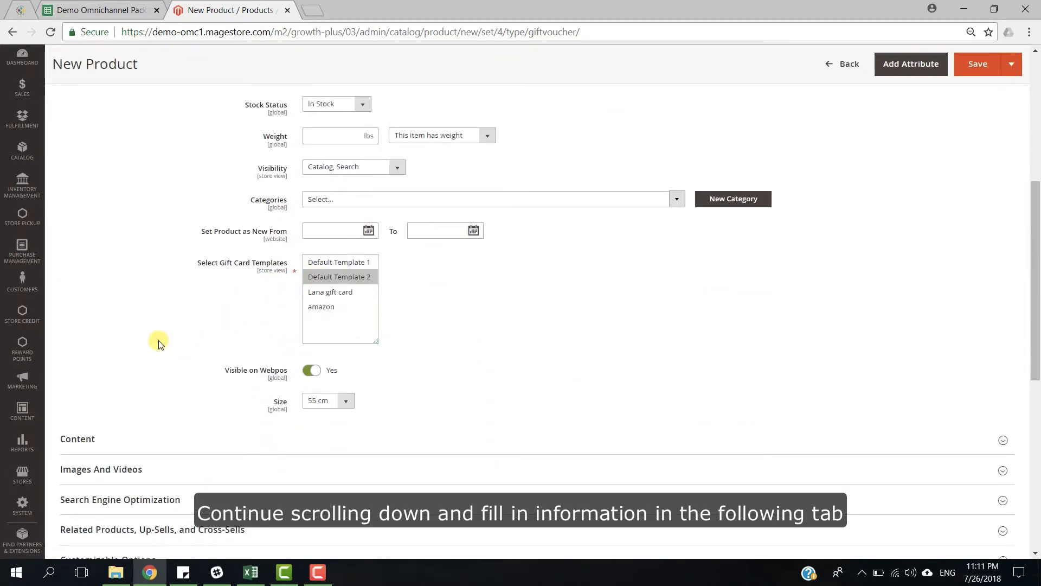
scroll("down", 3)
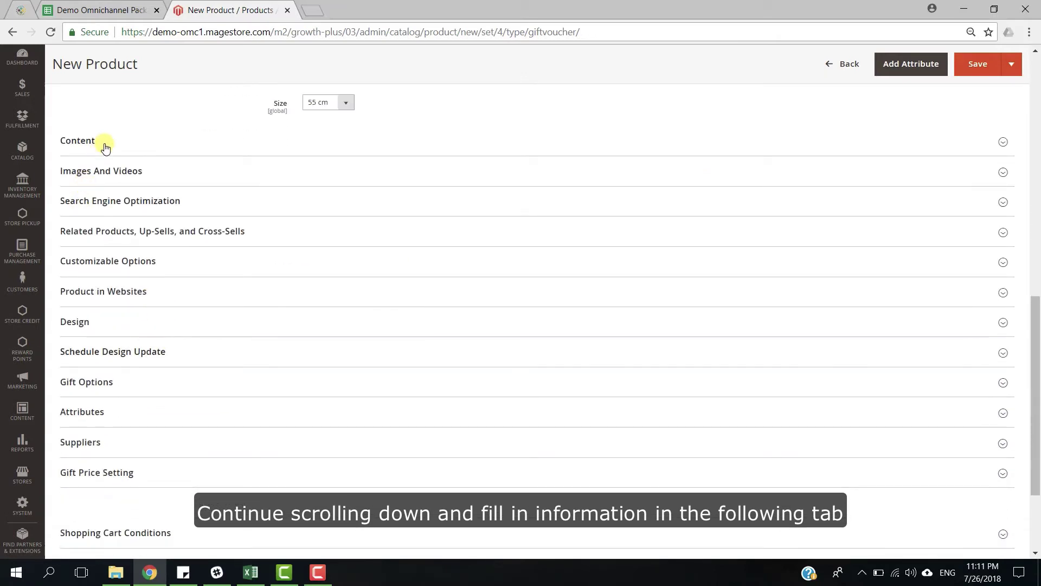
mouse_move(106, 330)
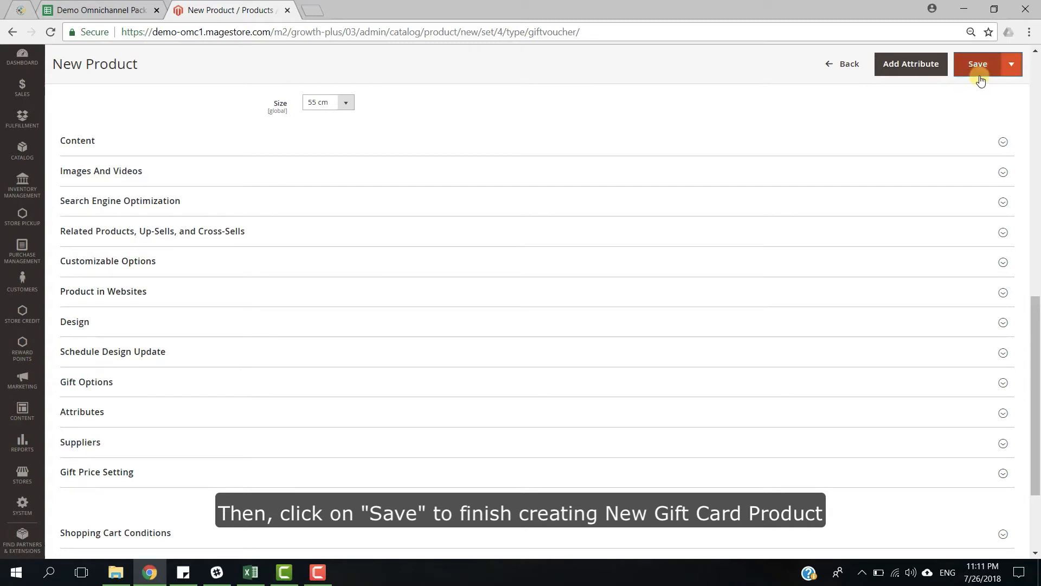
mouse_move(980, 81)
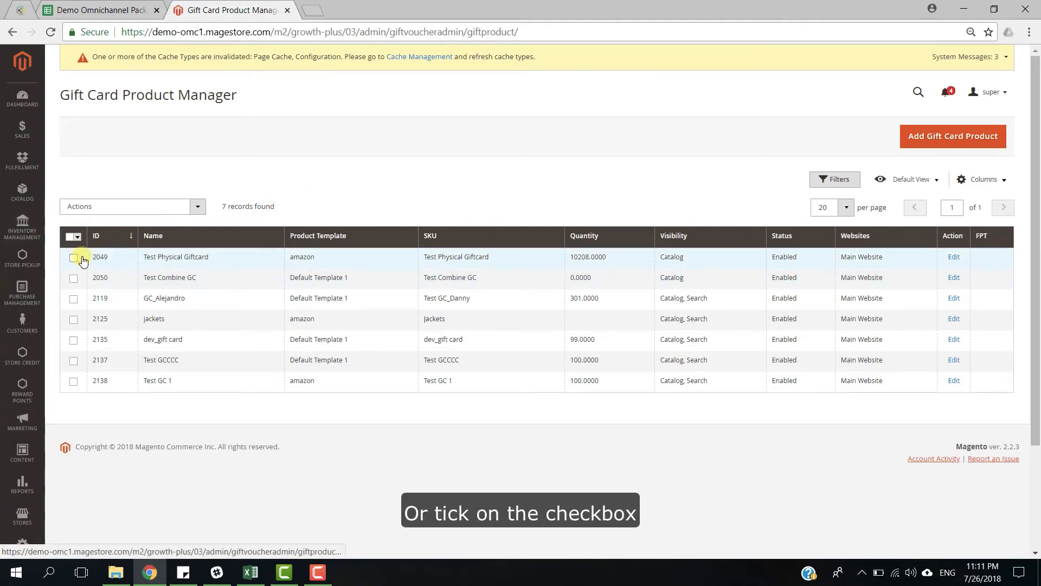
left_click(73, 257)
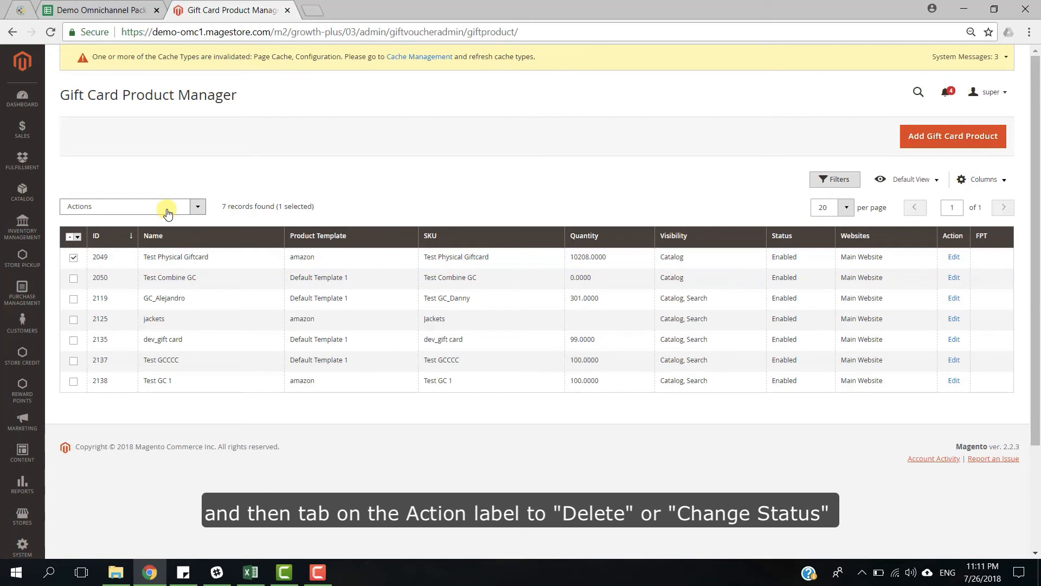